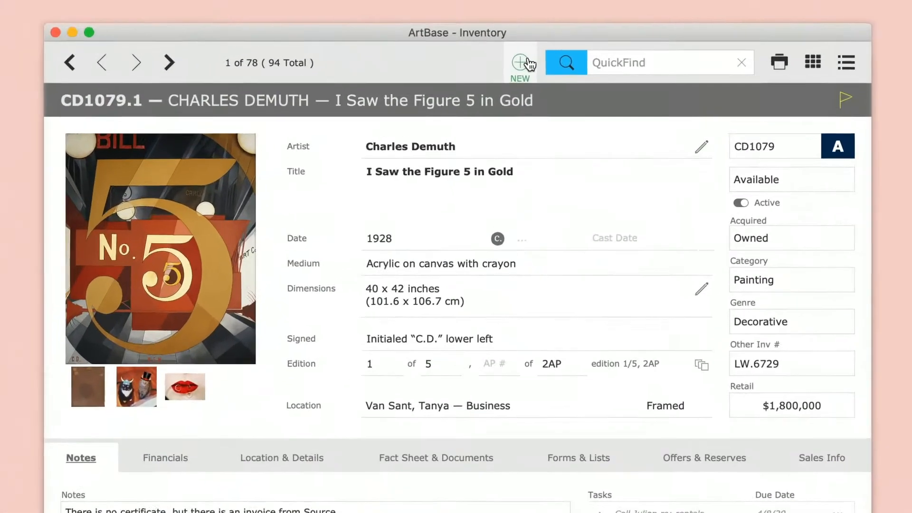
- Start a new inventory record from the Charles Demuth record, bringing up the create prompt
left_click(517, 62)
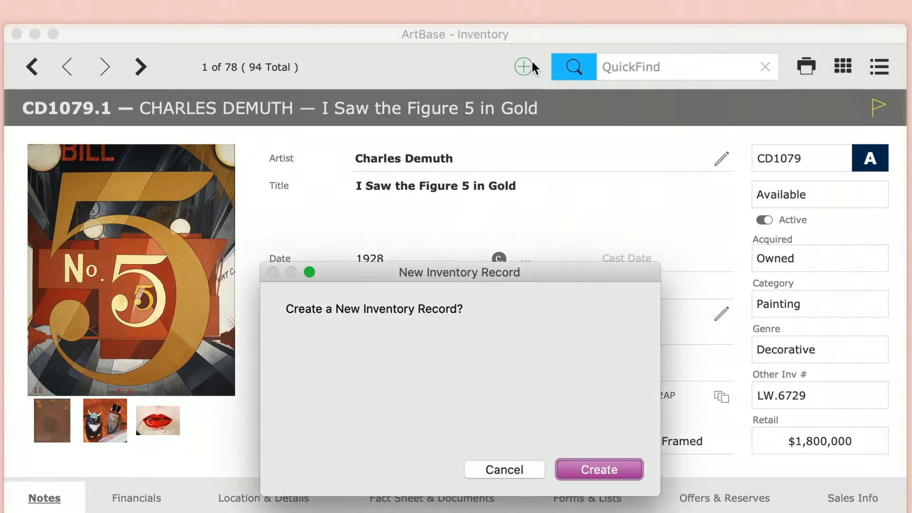
key("cmd+n")
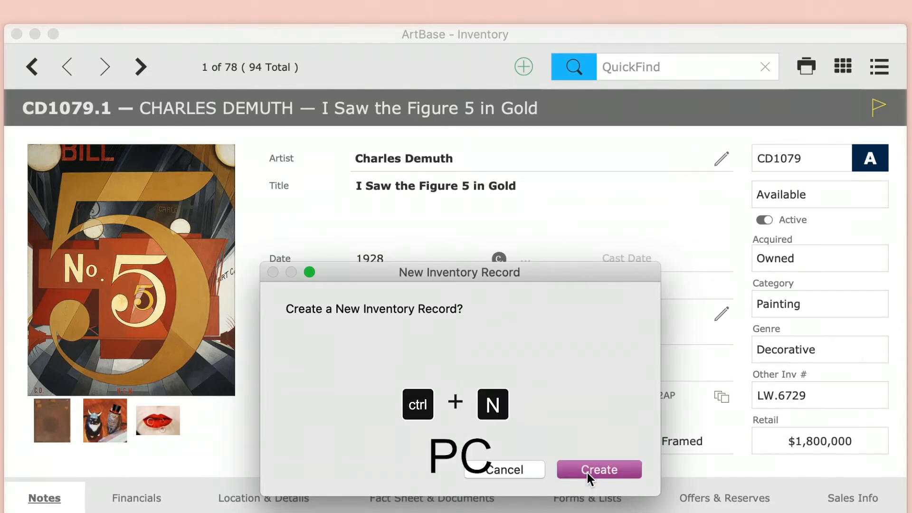
- Confirm creating record RA.6723 and choose Richard Avedon as artist via QuickFind 'av'
left_click(599, 470)
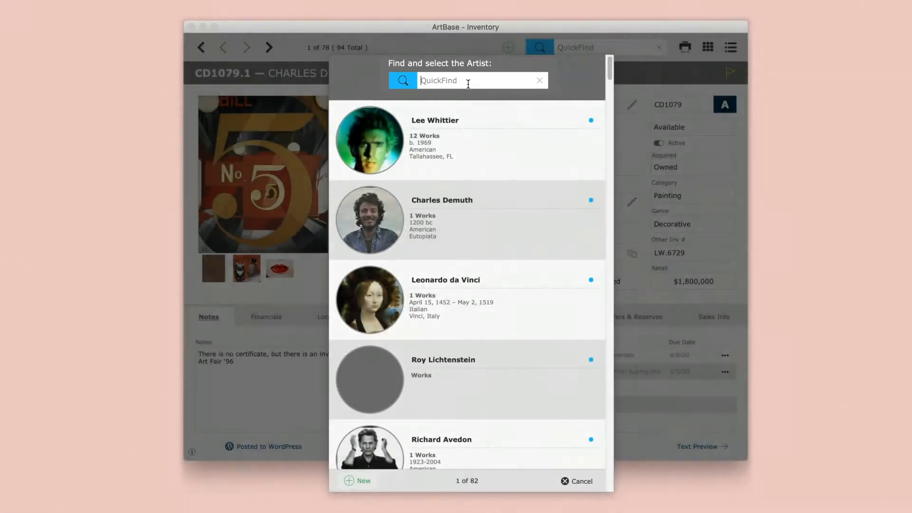
type("aved")
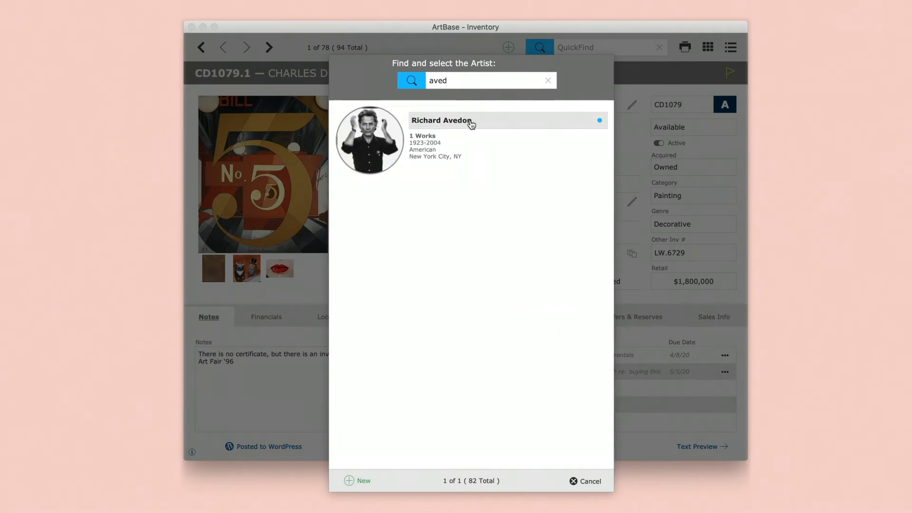
mouse_move(482, 124)
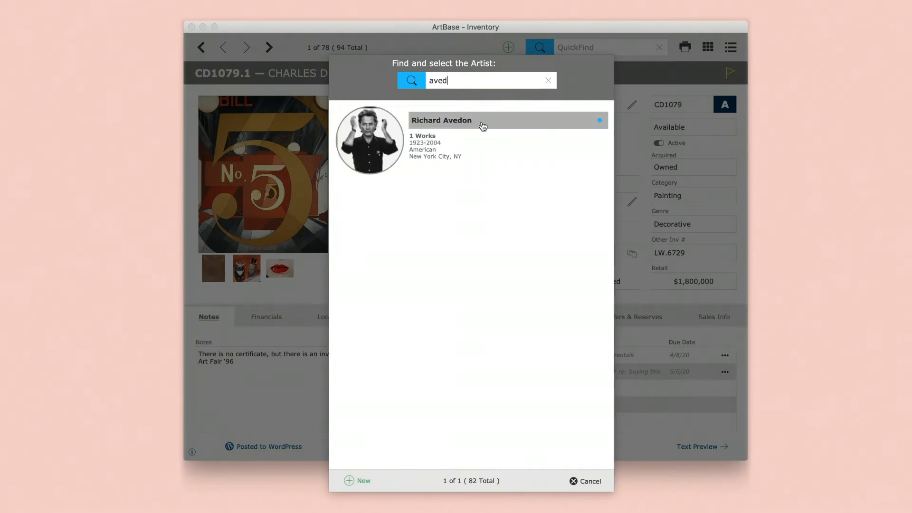
left_click(482, 121)
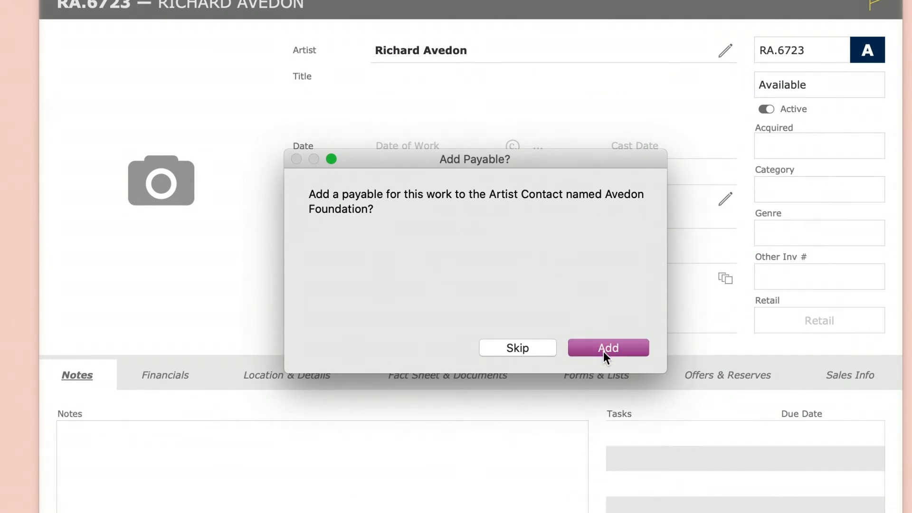
- Add the Avedon Foundation payable and enter 'Untitle' in the Title field
left_click(608, 348)
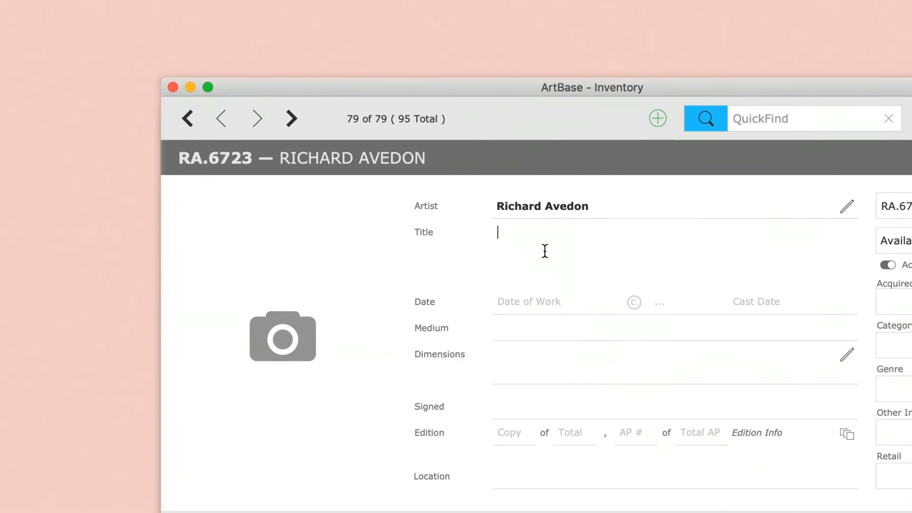
type("Untitle")
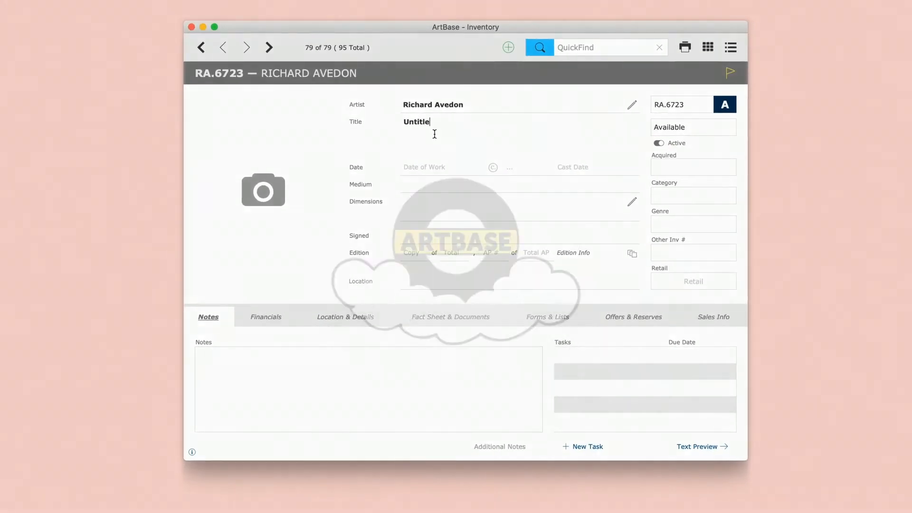